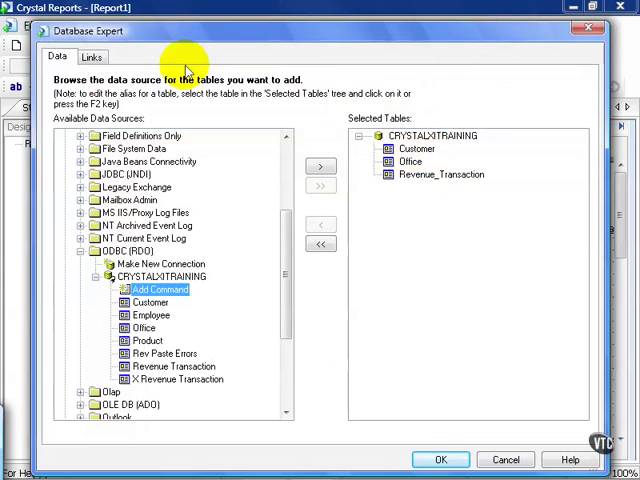
Review the links between Customer, Office and Revenue_Transaction and confirm the tables
left_click(92, 56)
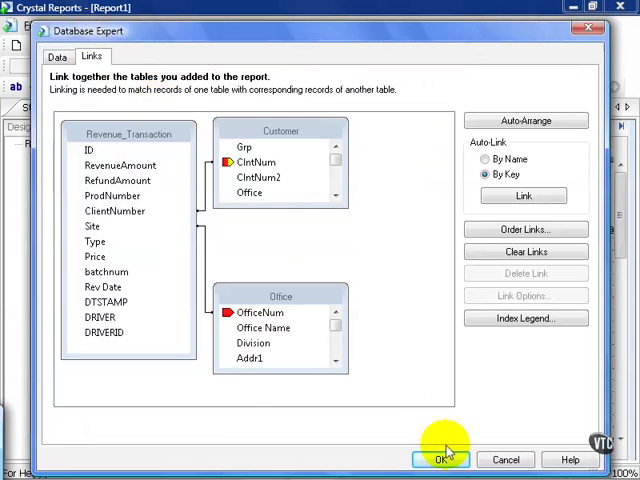
left_click(443, 459)
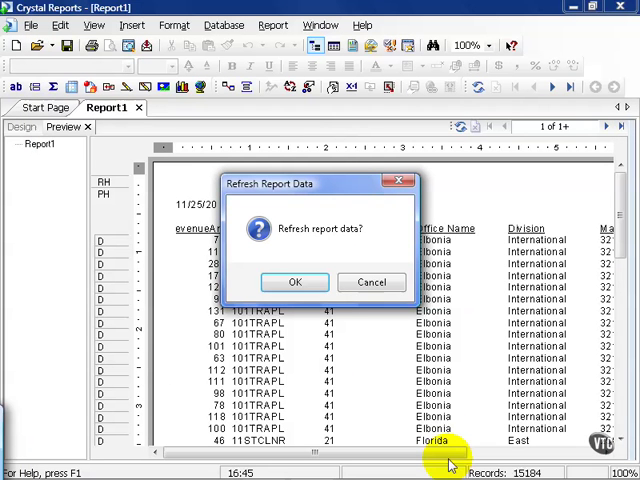
Confirm the data refresh so the preview lists 15,184 records
left_click(294, 281)
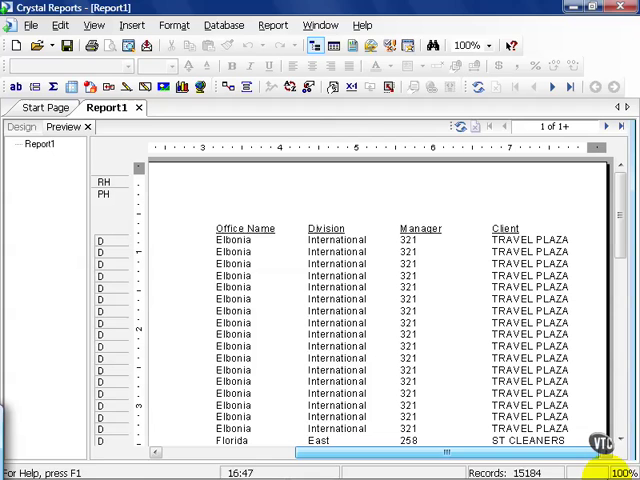
mouse_move(510, 251)
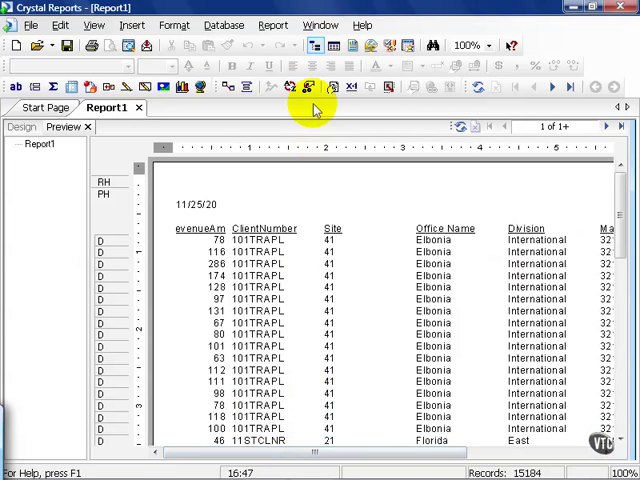
Select Revenue_Transaction.Rev Date >= 1/1/2008 in Select Expert and refresh, leaving 1,777 records
left_click(307, 87)
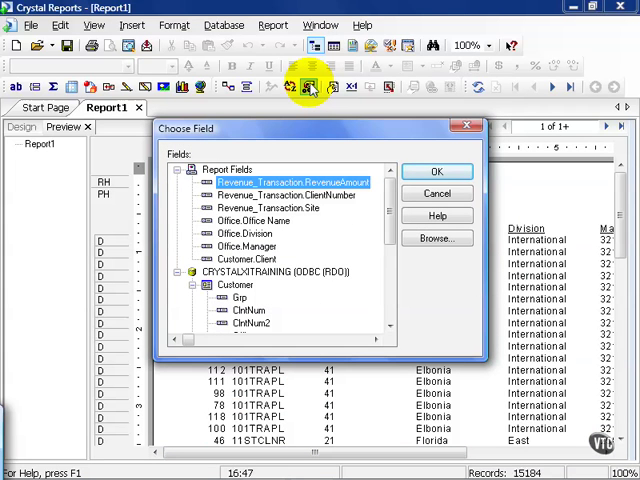
mouse_move(310, 145)
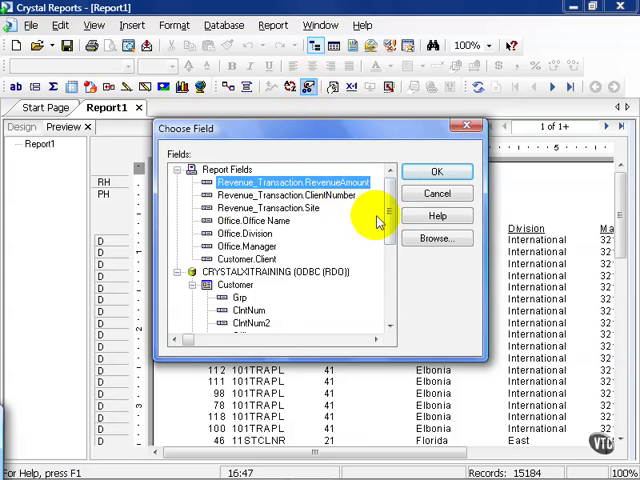
scroll("down", 3)
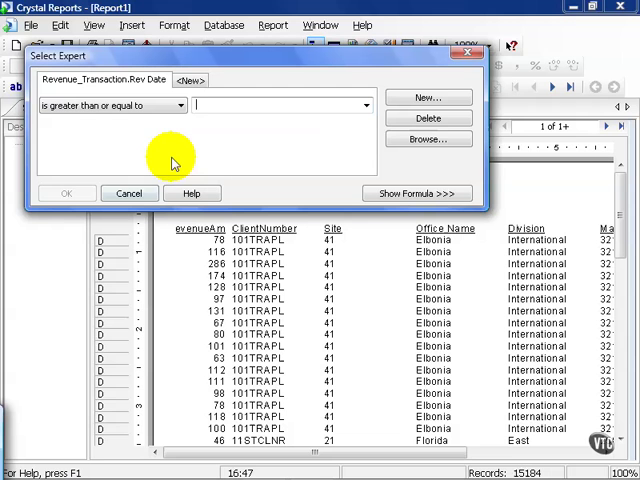
type("1/1/")
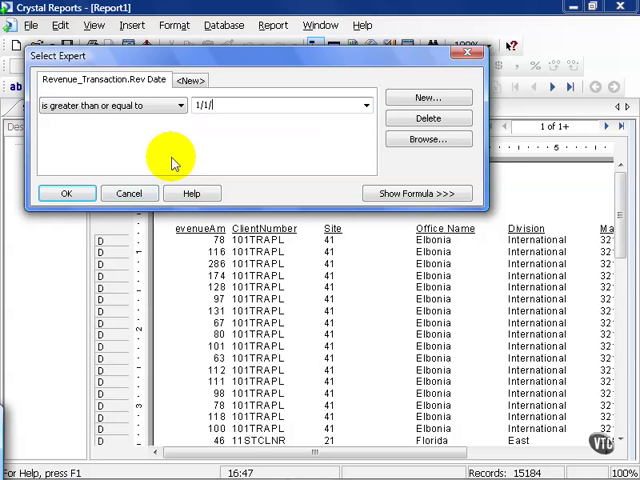
type("2008")
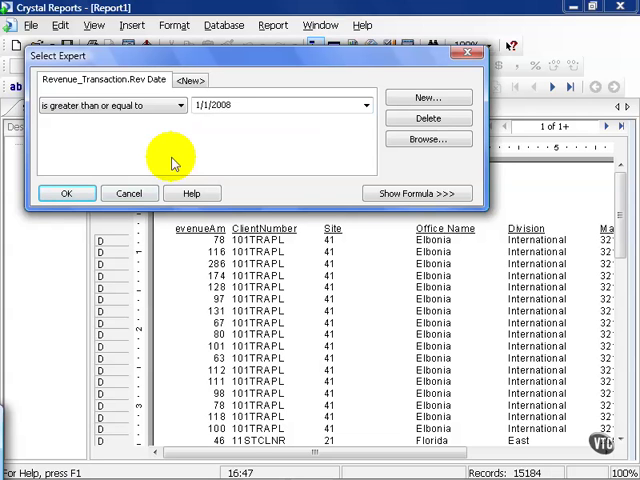
left_click(66, 193)
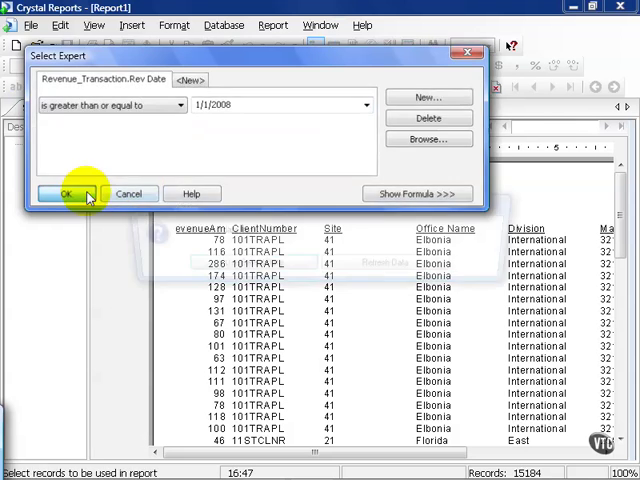
left_click(66, 193)
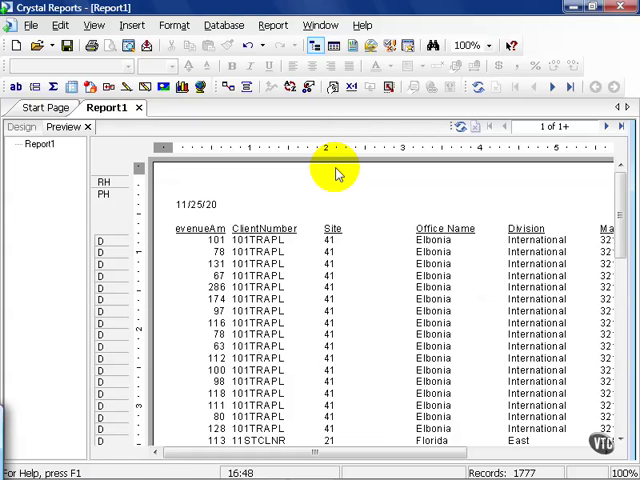
Show the Rev Date selection formula in Select Expert and send it to the Formula Editor
left_click(310, 88)
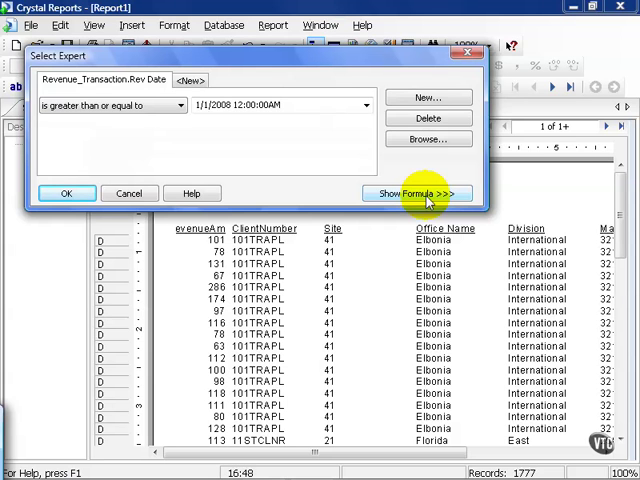
left_click(414, 193)
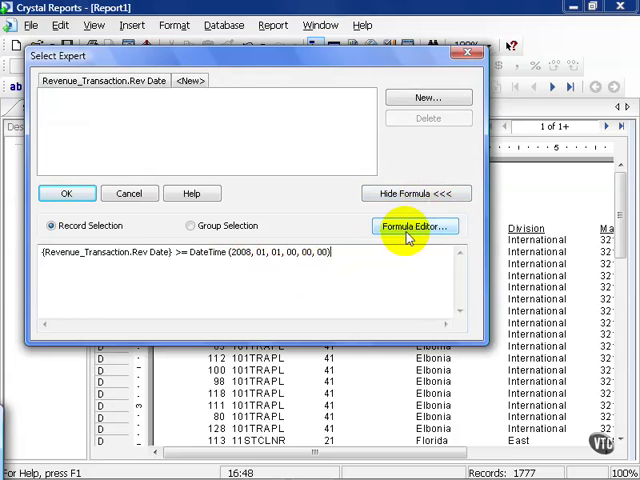
left_click(414, 227)
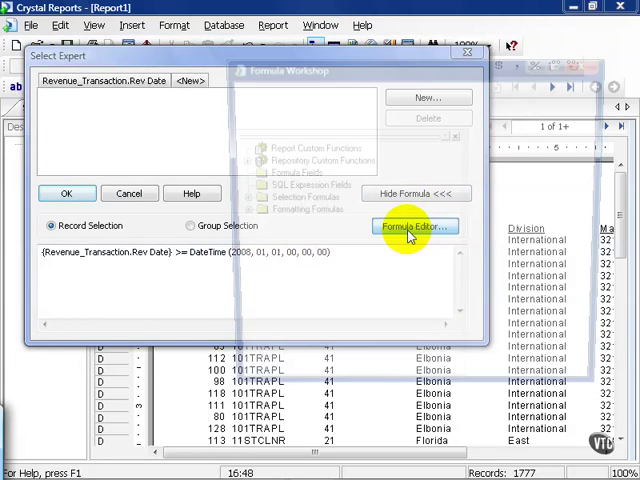
Append "and {Office.Office Name} = 'Denver'" after the Rev Date condition
left_click(412, 227)
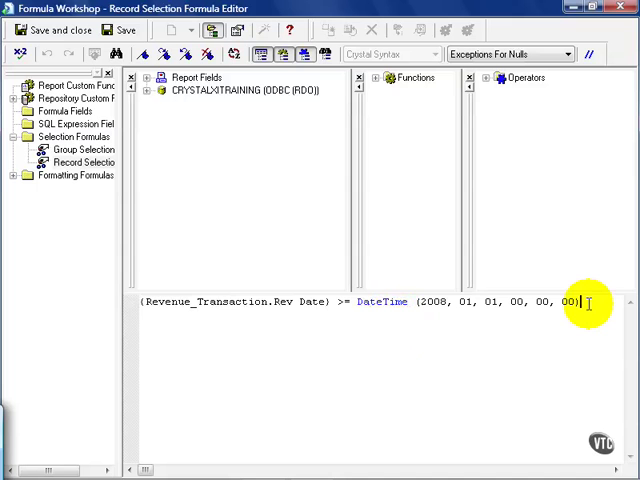
type("and")
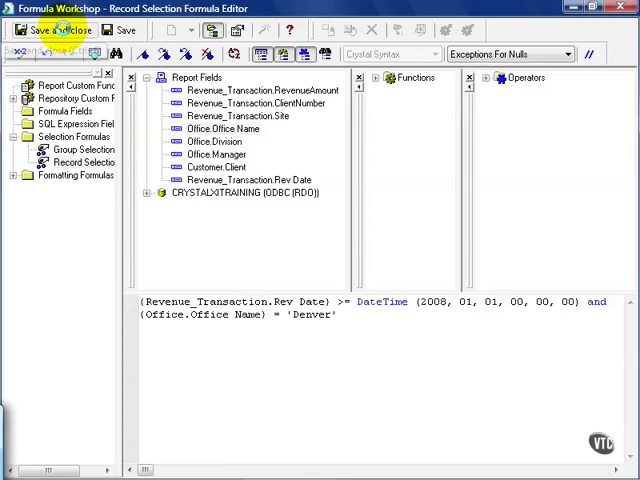
Apply the Denver formula using saved data (0 records) and bring up the Office Name values
left_click(54, 29)
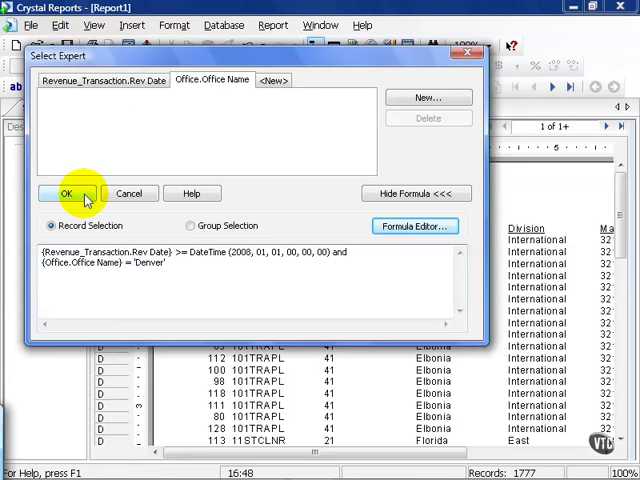
left_click(67, 193)
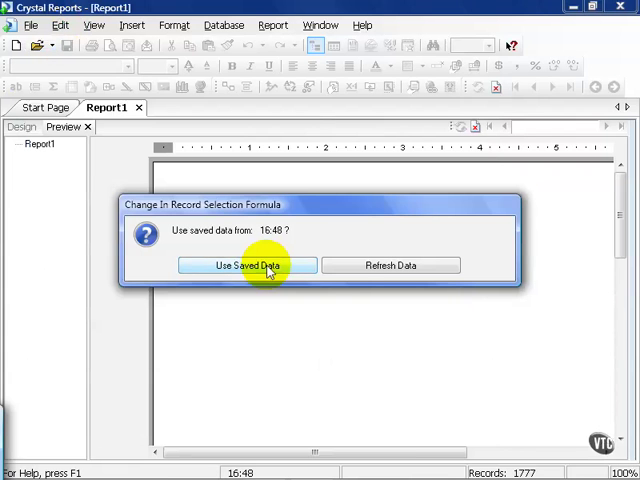
left_click(247, 265)
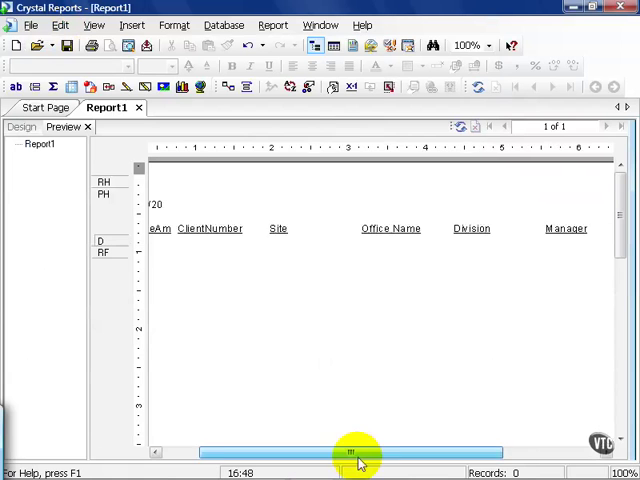
left_click_drag(360, 453, 275, 453)
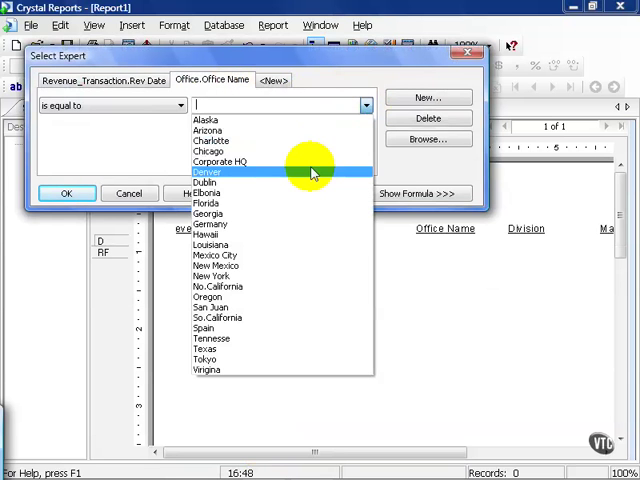
left_click(207, 172)
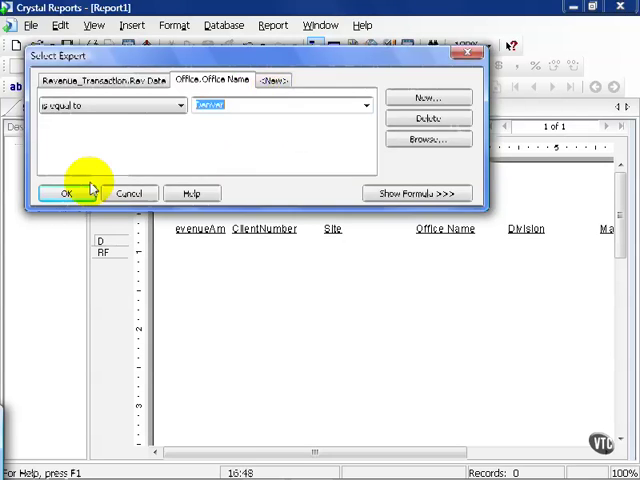
left_click(66, 193)
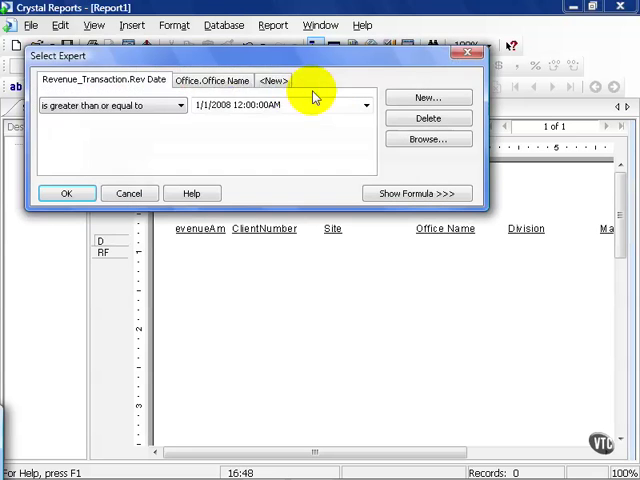
Set Office Name to Charlotte and refresh data, showing 354 records
left_click(211, 80)
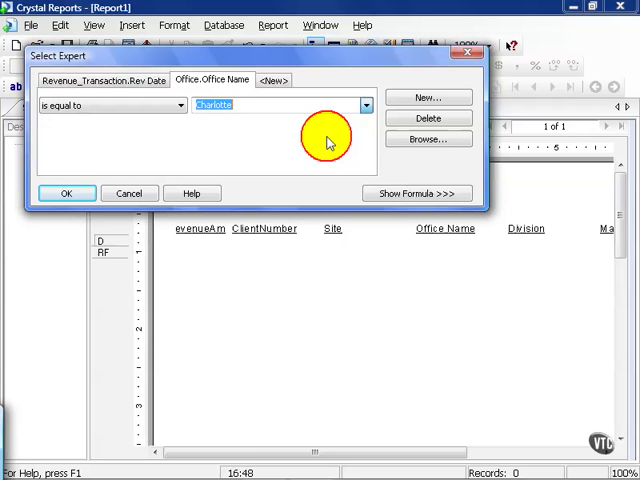
left_click(66, 193)
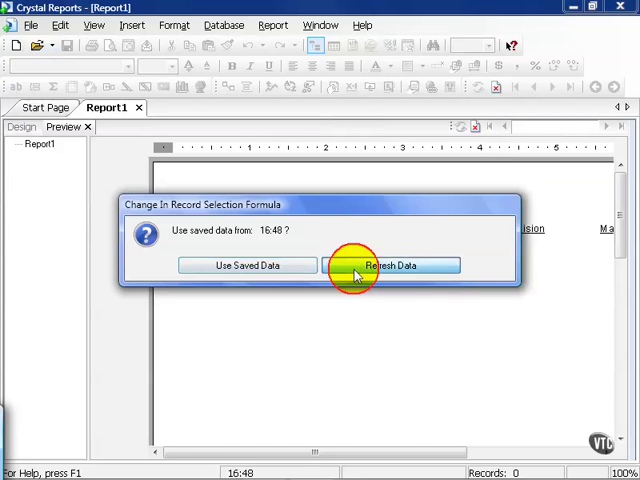
left_click(390, 265)
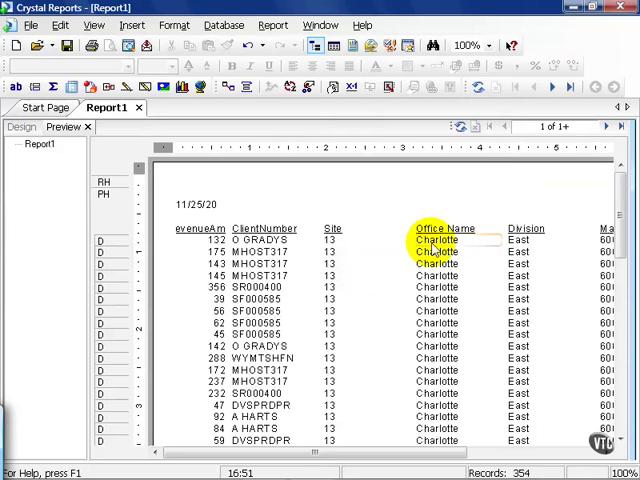